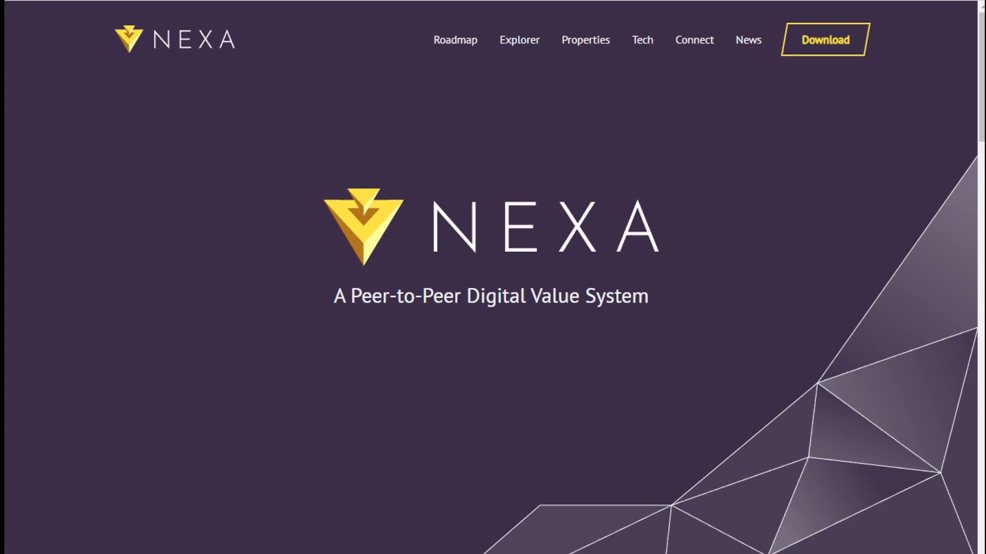
Step: Jump to the Roadmap section, then go to the Nexa Download page listing the 1.0.2.0 builds
click(455, 40)
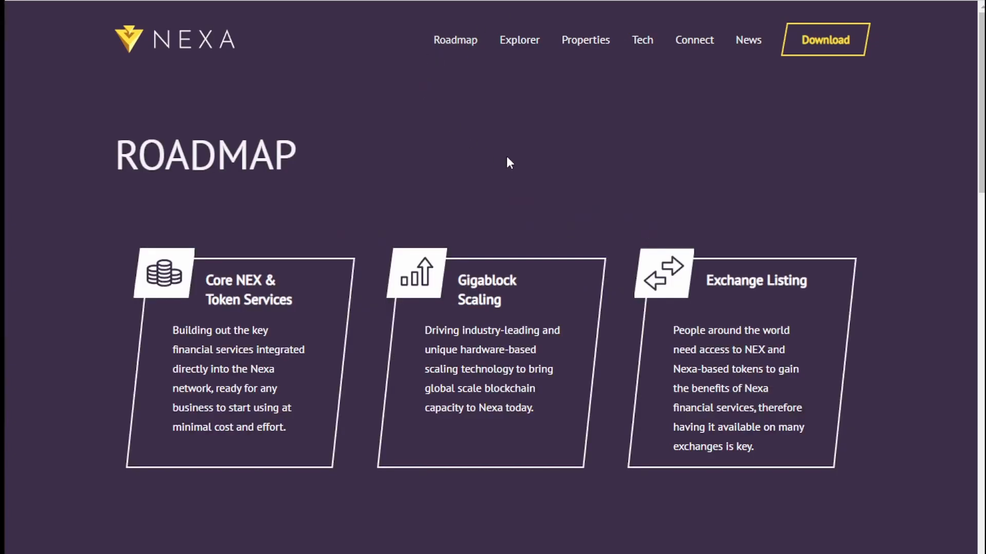
mouse_move(490, 162)
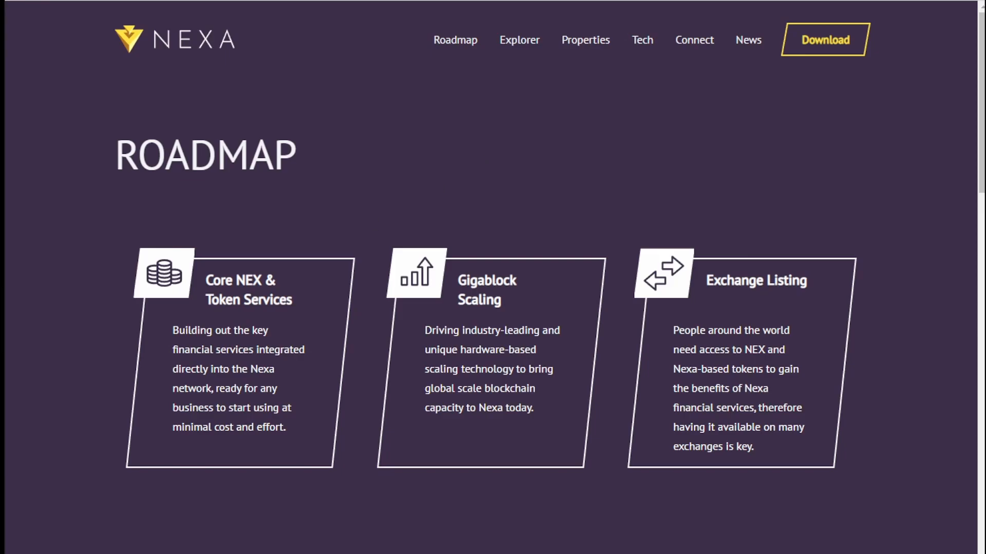
click(825, 39)
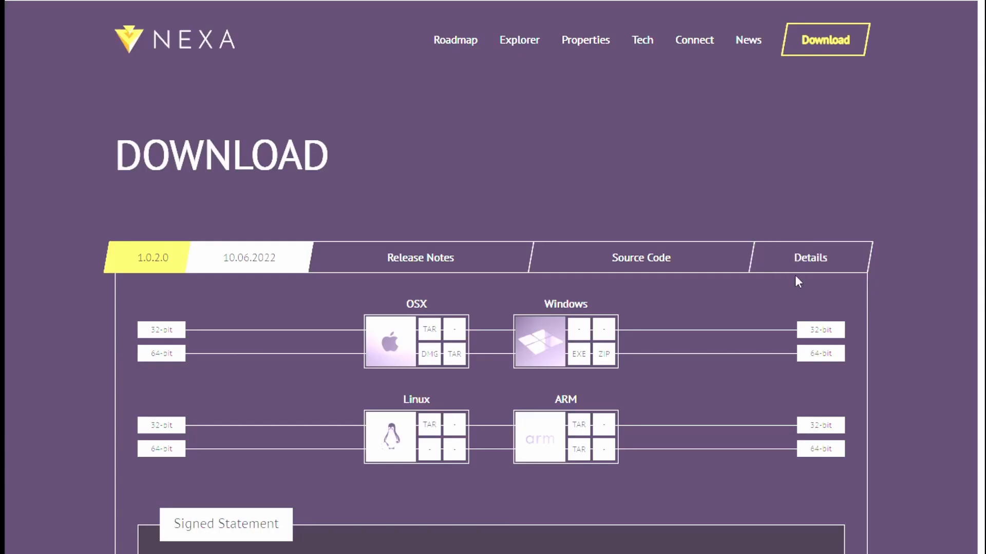
mouse_move(413, 264)
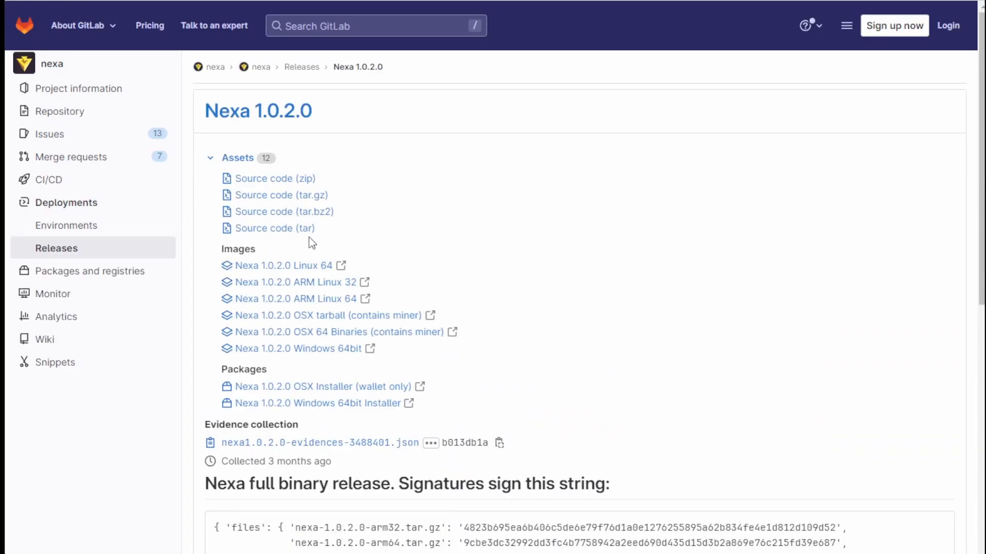
mouse_move(402, 228)
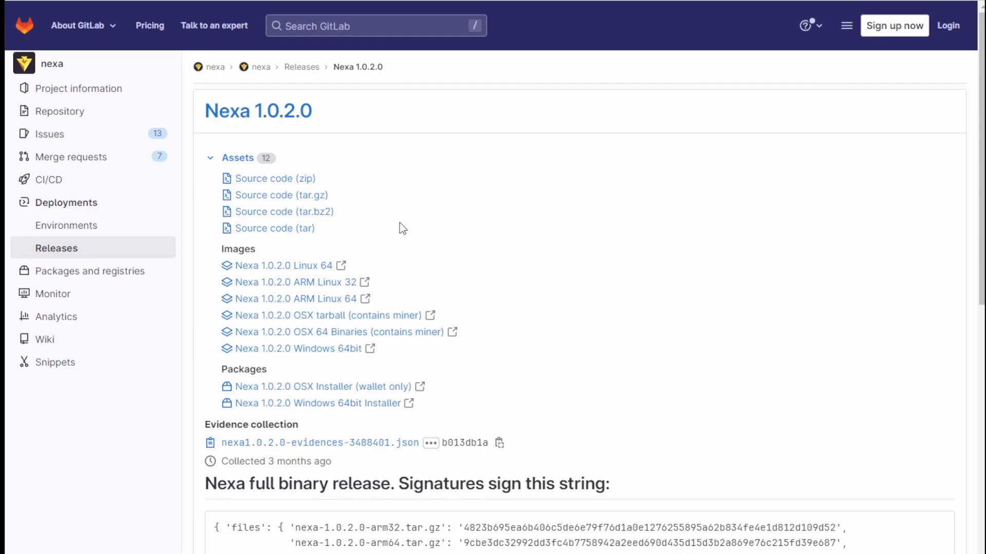
mouse_move(298, 299)
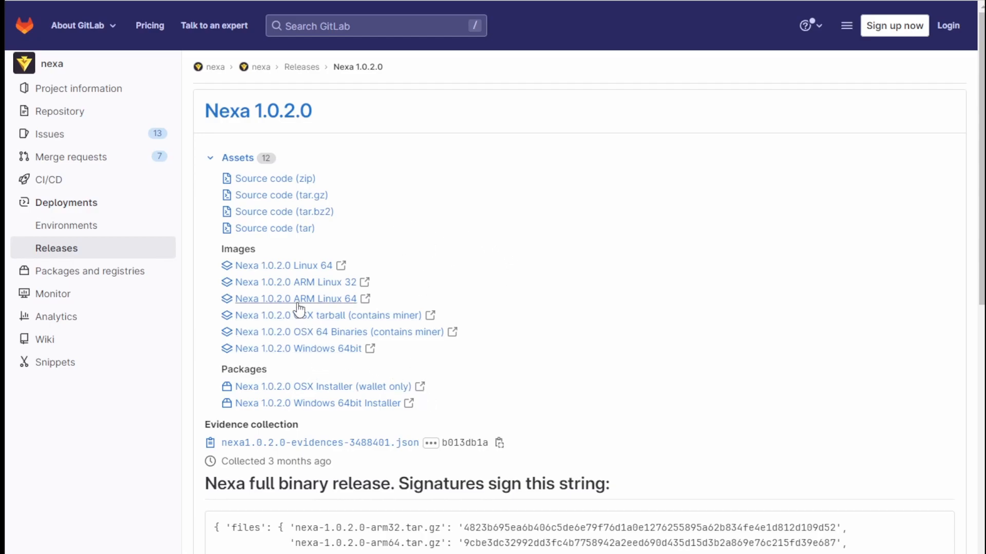
mouse_move(654, 350)
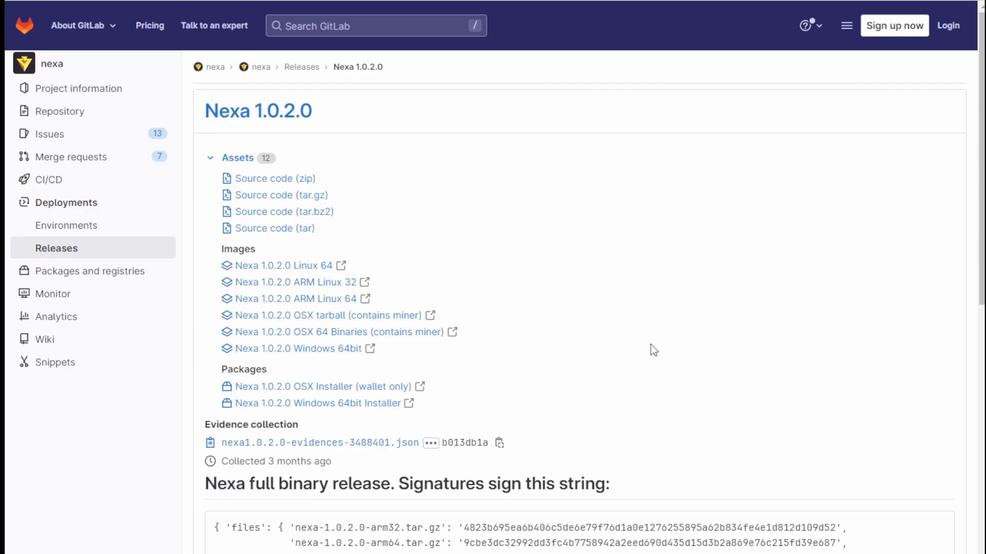
mouse_move(665, 359)
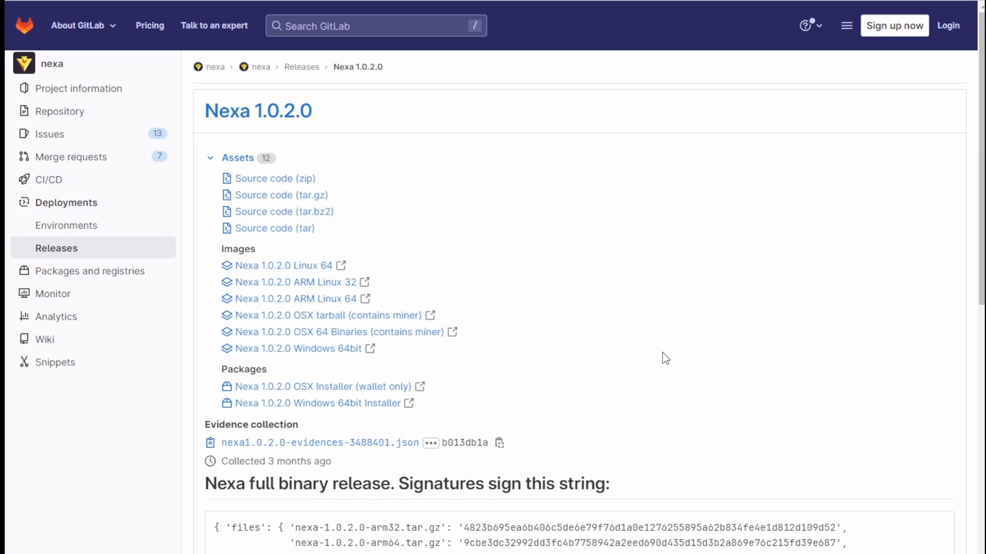
mouse_move(664, 328)
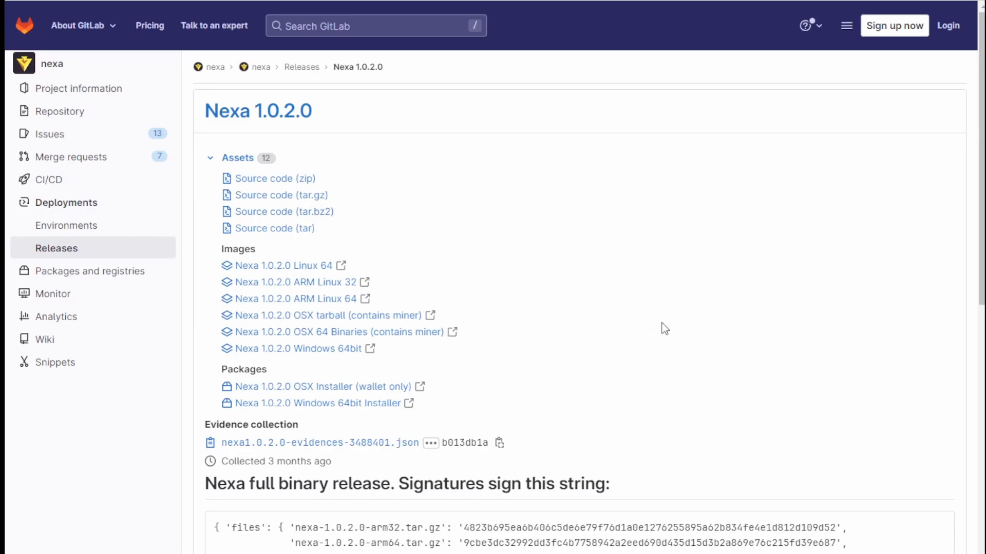
mouse_move(653, 326)
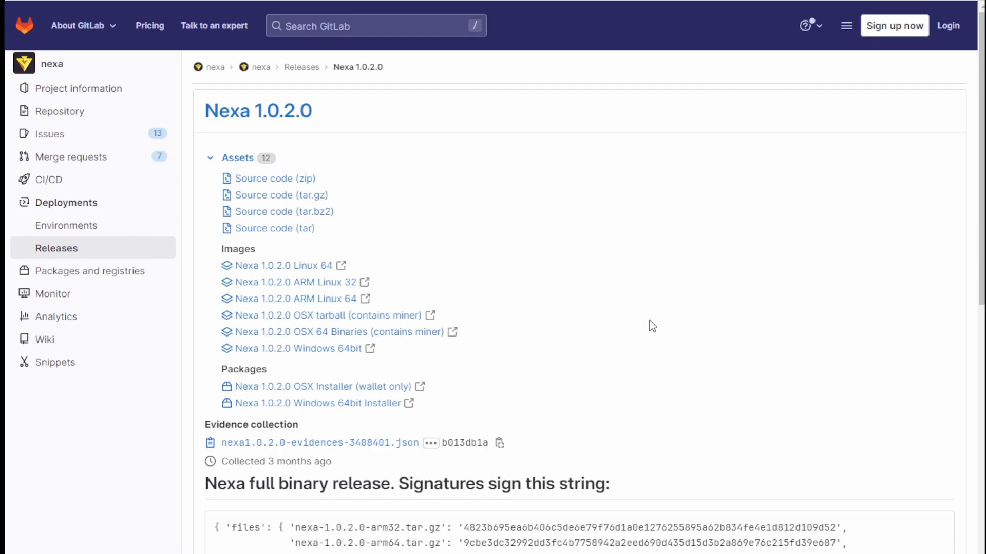
mouse_move(657, 325)
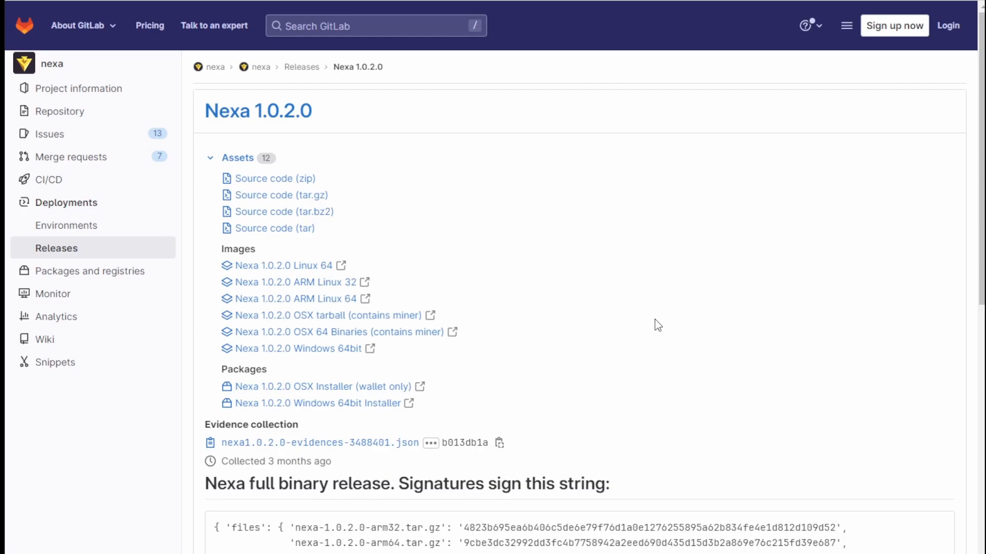
mouse_move(657, 308)
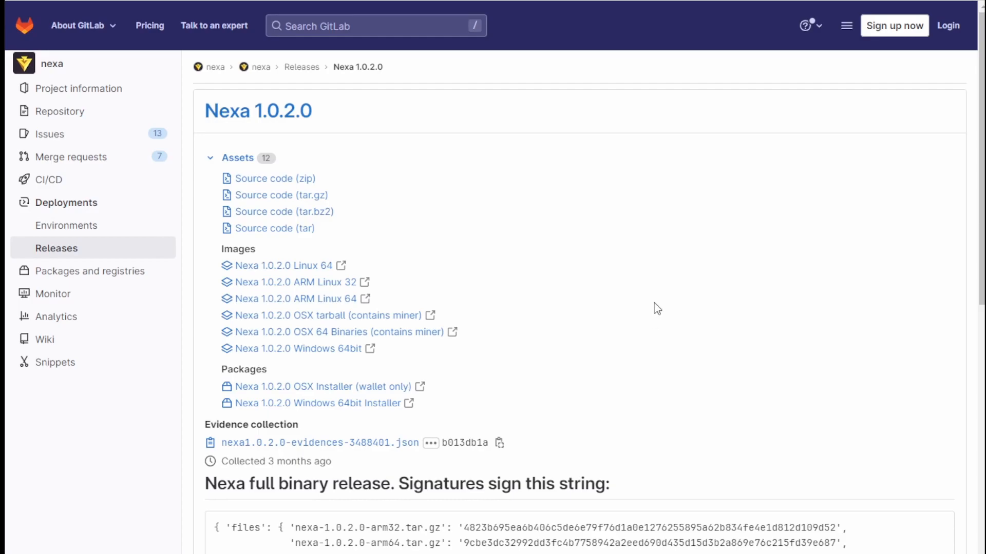
mouse_move(660, 305)
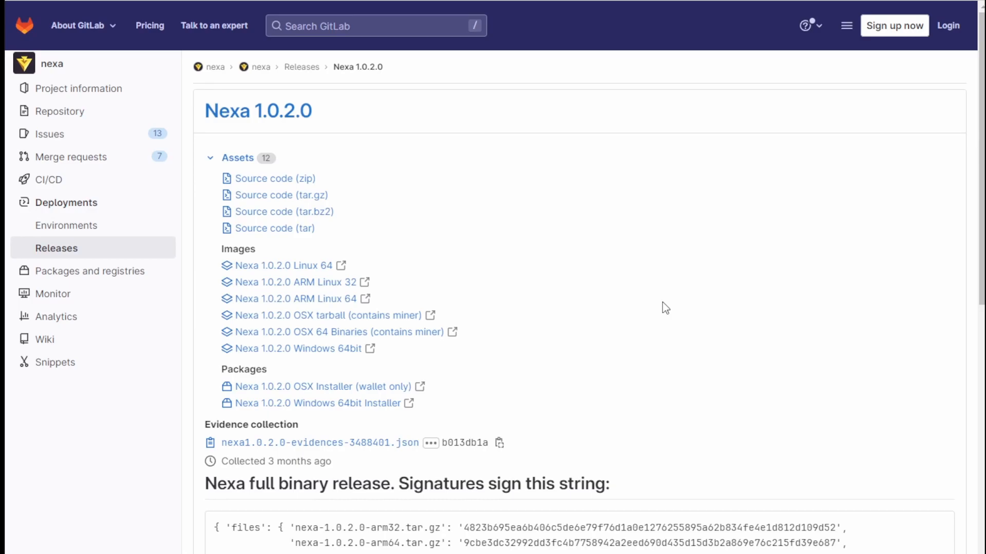
mouse_move(668, 306)
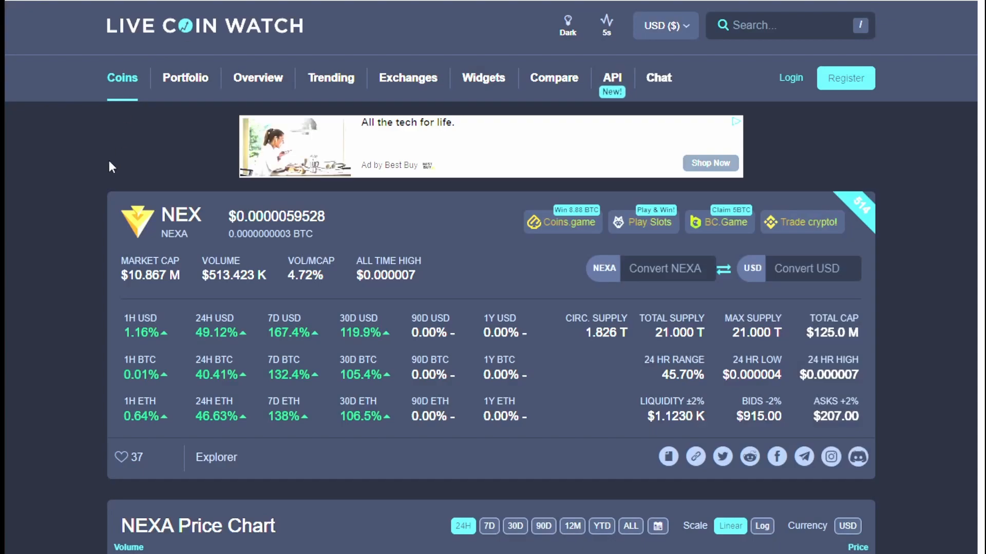
mouse_move(44, 128)
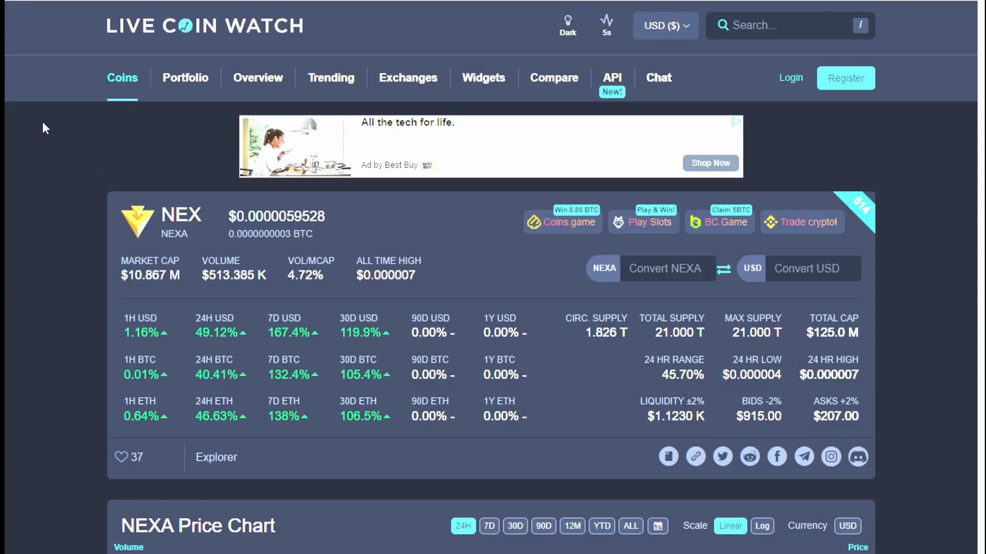
mouse_move(50, 127)
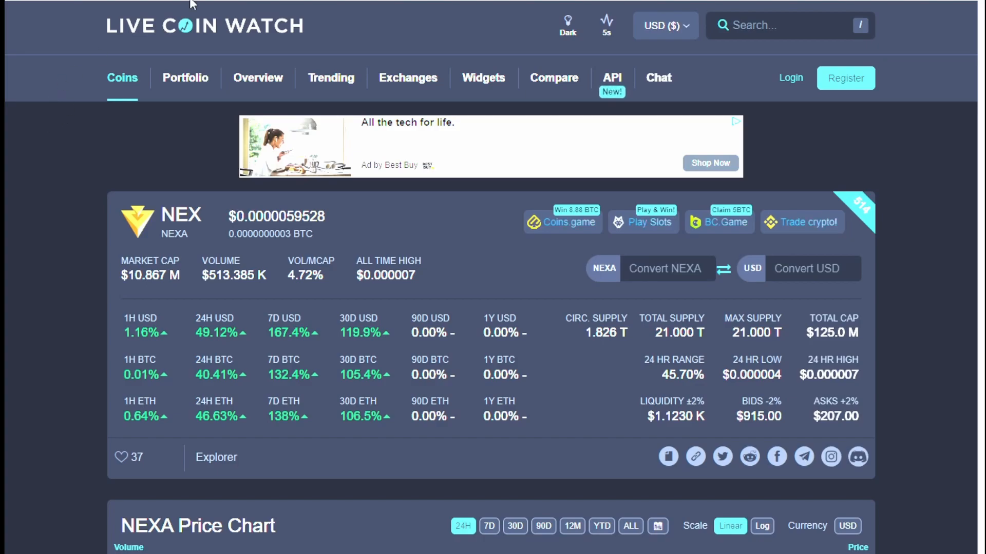
mouse_move(106, 172)
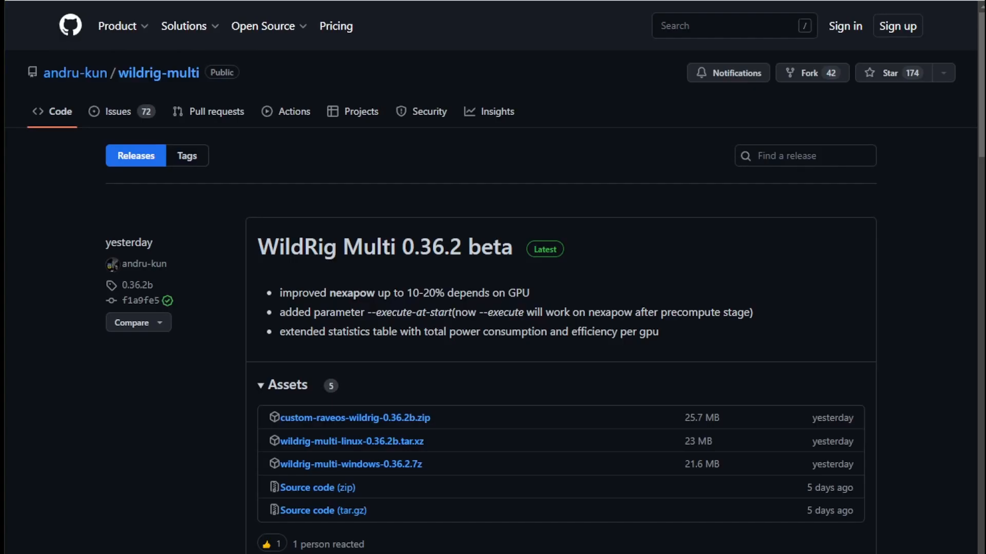
scroll(down, 3)
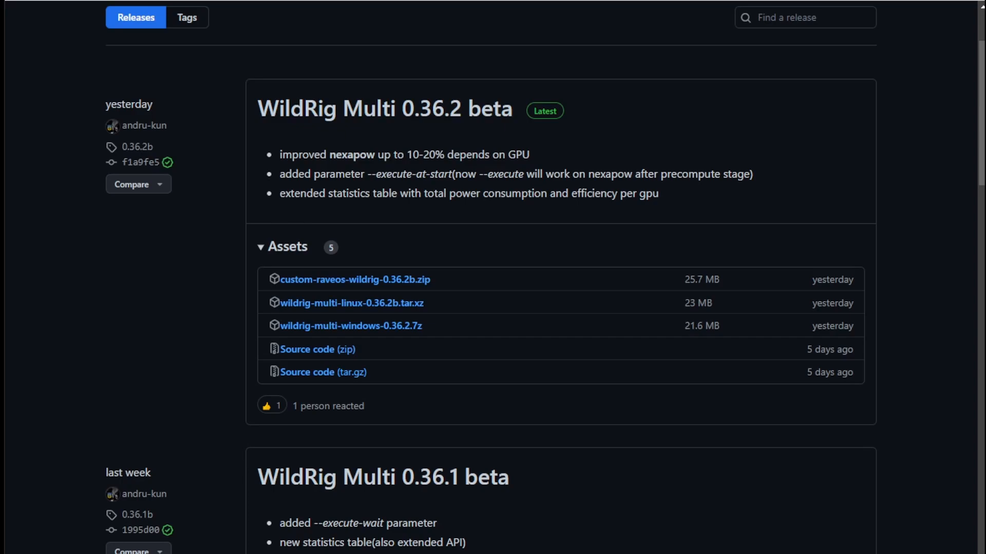
scroll(down, 3)
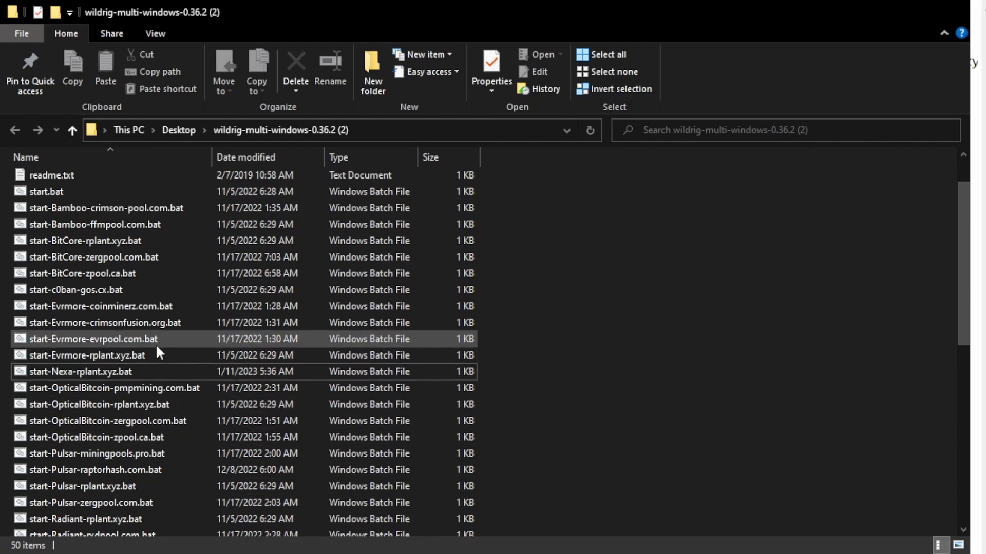
Step: Select start-Nexa-rplant.xyz.bat in the wildrig-multi-windows folder to edit it
click(80, 371)
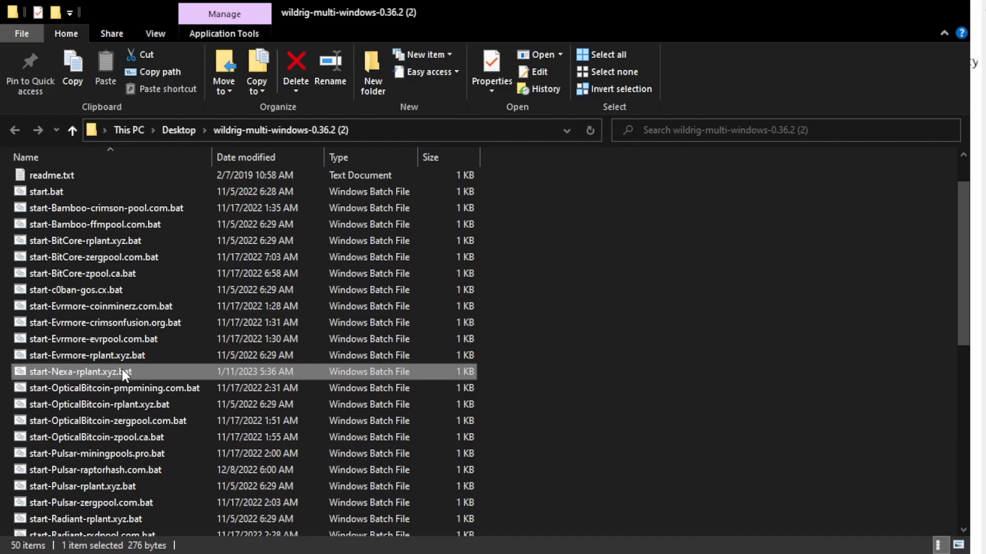
mouse_move(170, 403)
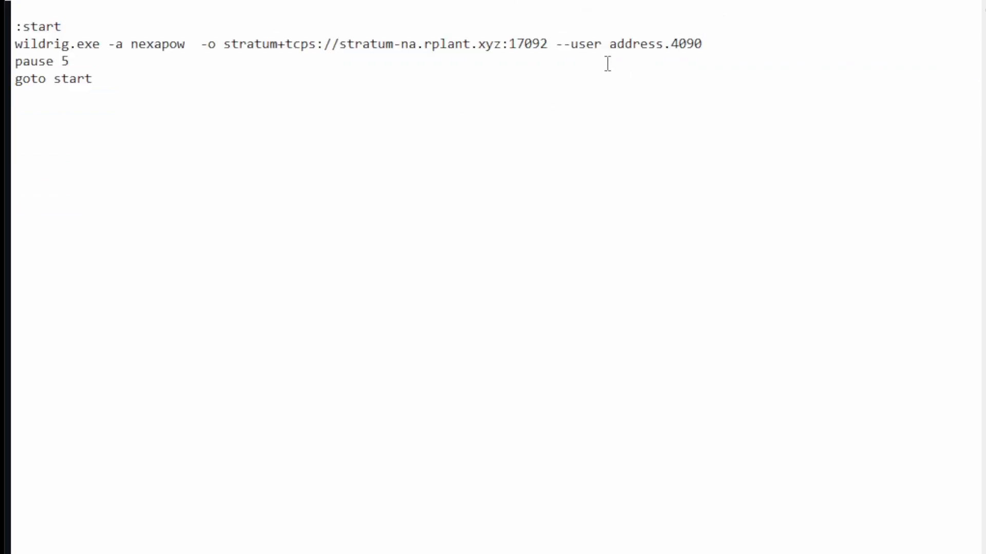
double_click(626, 44)
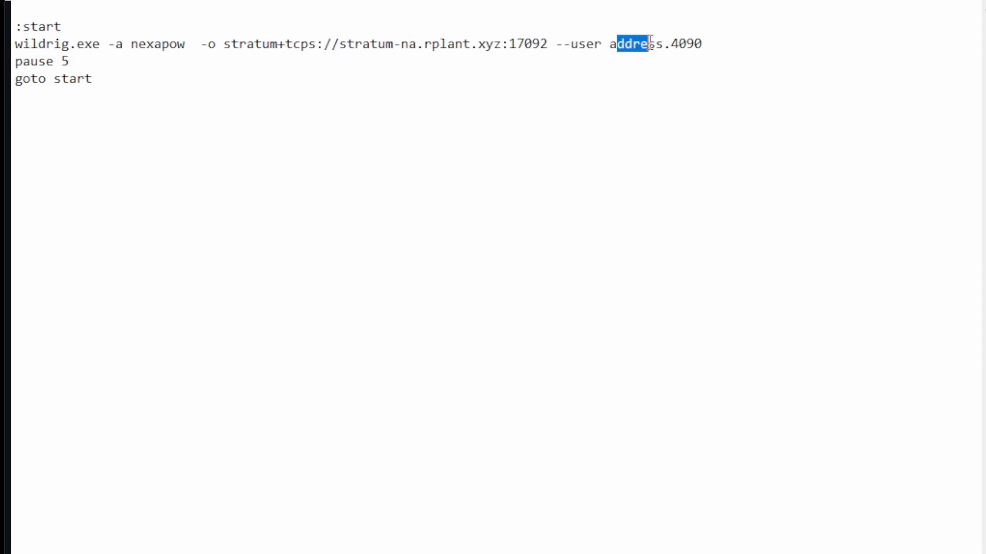
click(666, 45)
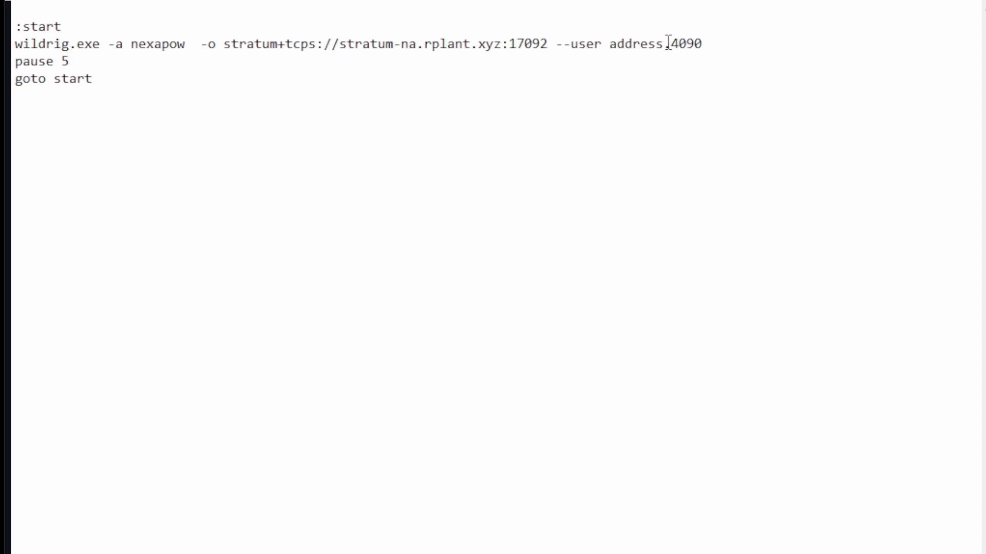
double_click(684, 44)
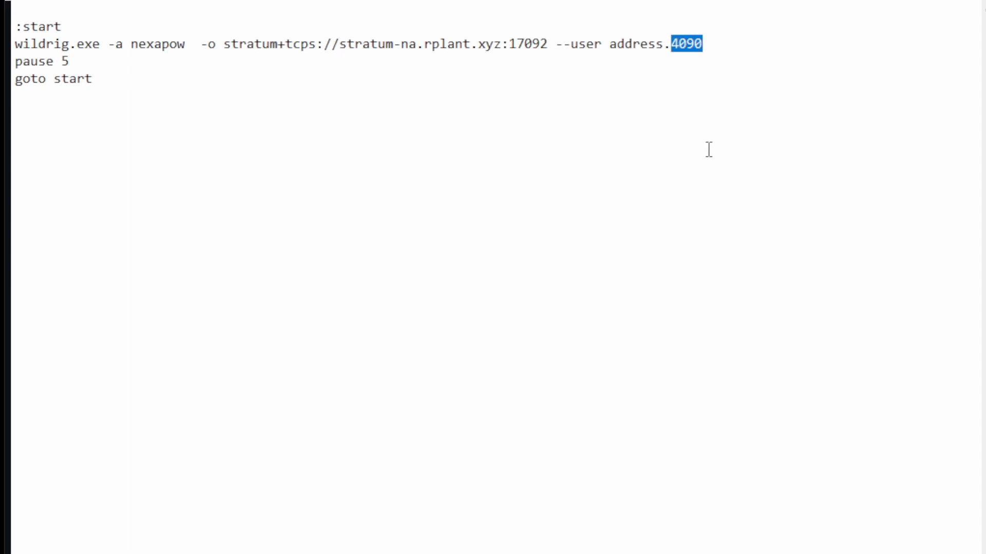
mouse_move(738, 45)
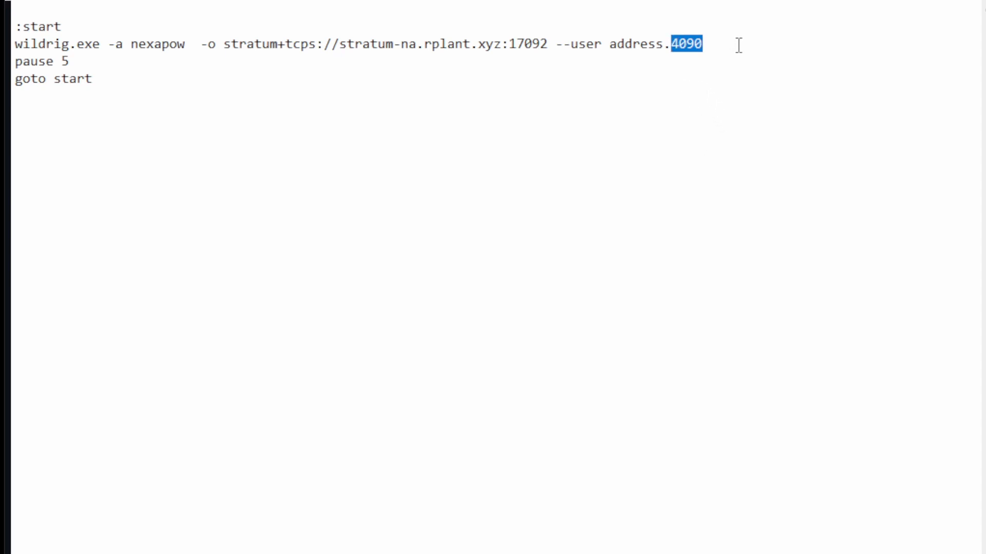
mouse_move(308, 142)
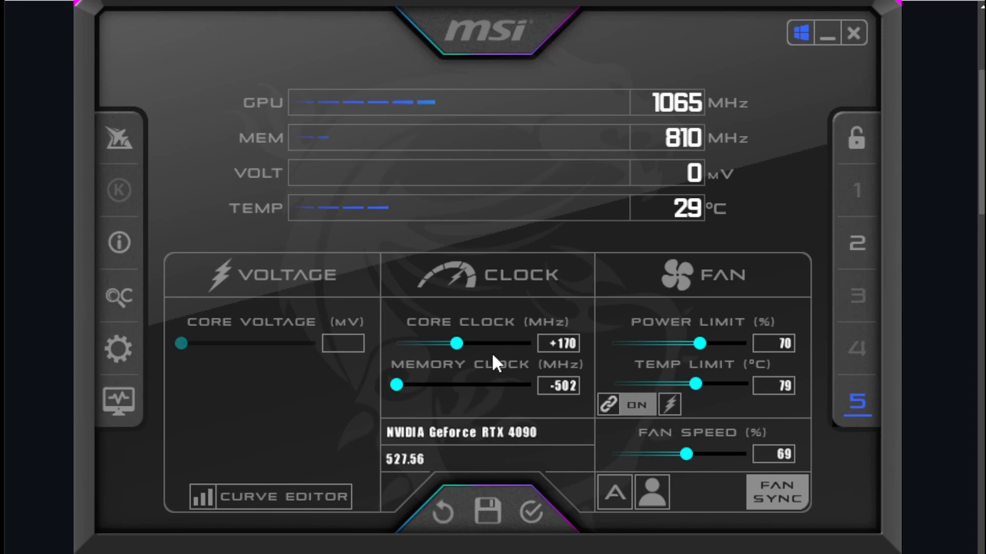
mouse_move(691, 537)
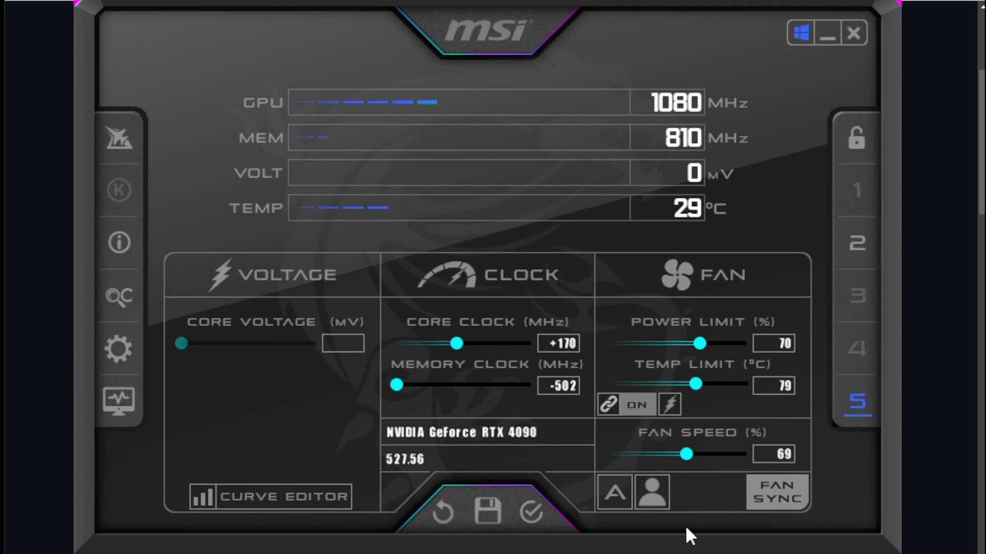
Step: Load profile 5 (+170 core, -502 memory, 70% power, 69% fan) and apply it to the RTX 4090
click(487, 513)
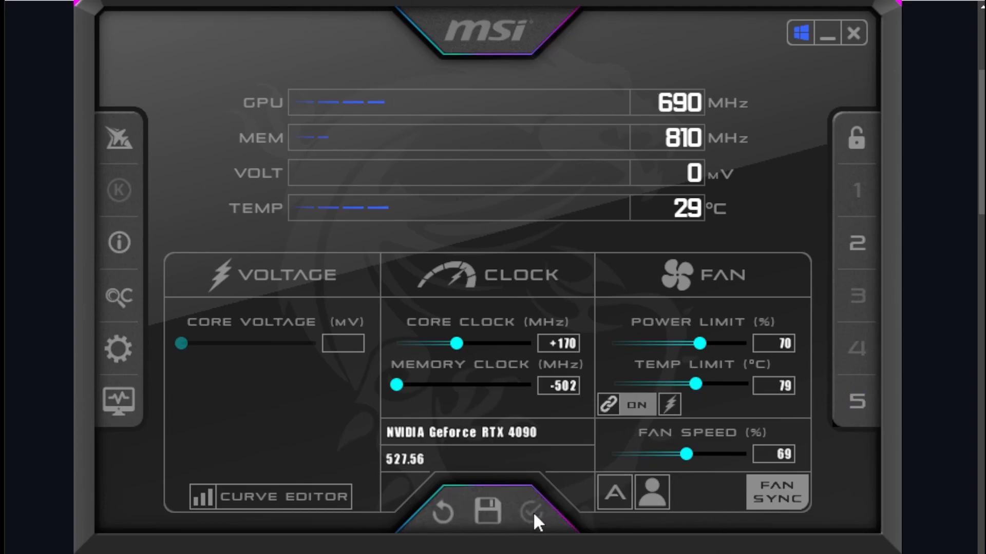
click(534, 512)
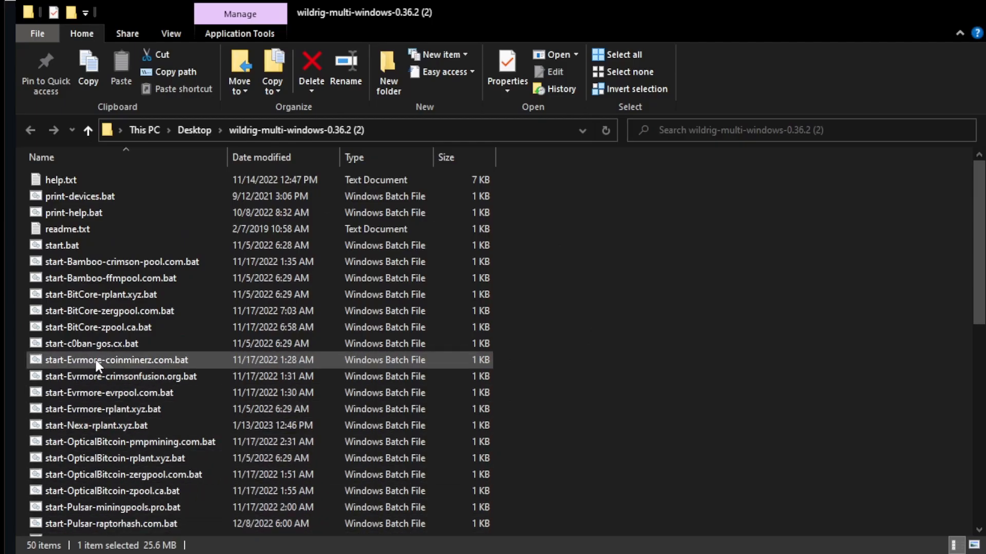
Step: Launch start-Nexa-rplant.xyz.bat to begin mining Nexa on the RTX 4090
click(96, 425)
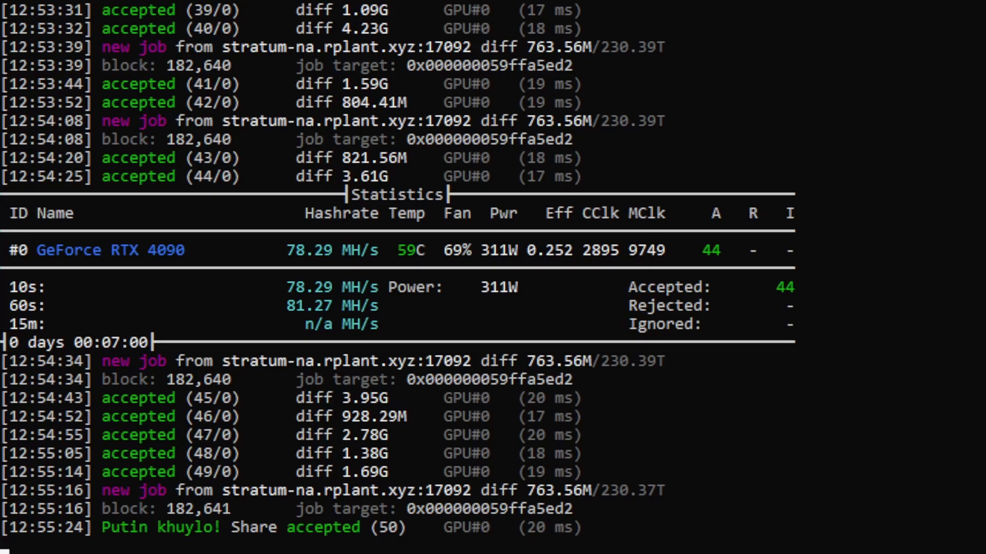
scroll(down, 3)
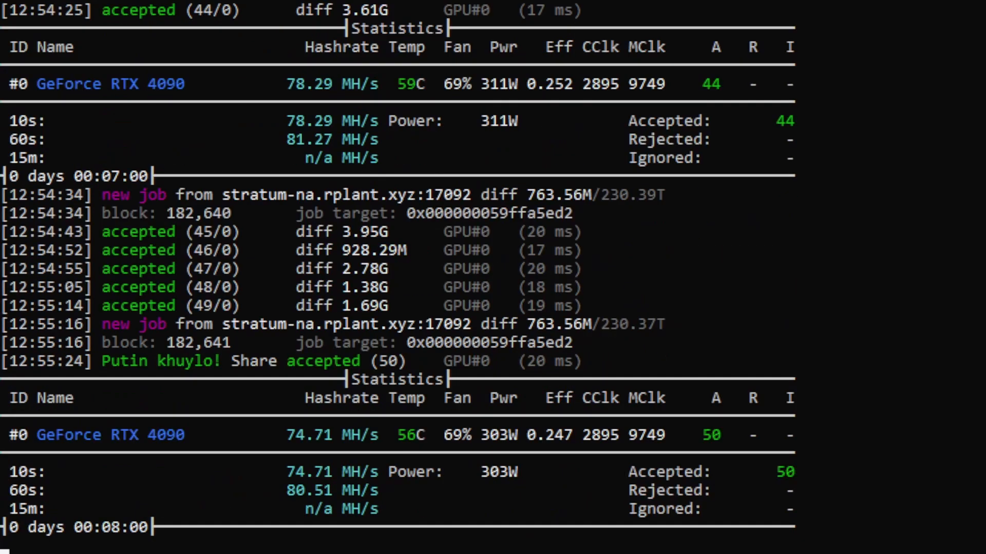
scroll(down, 3)
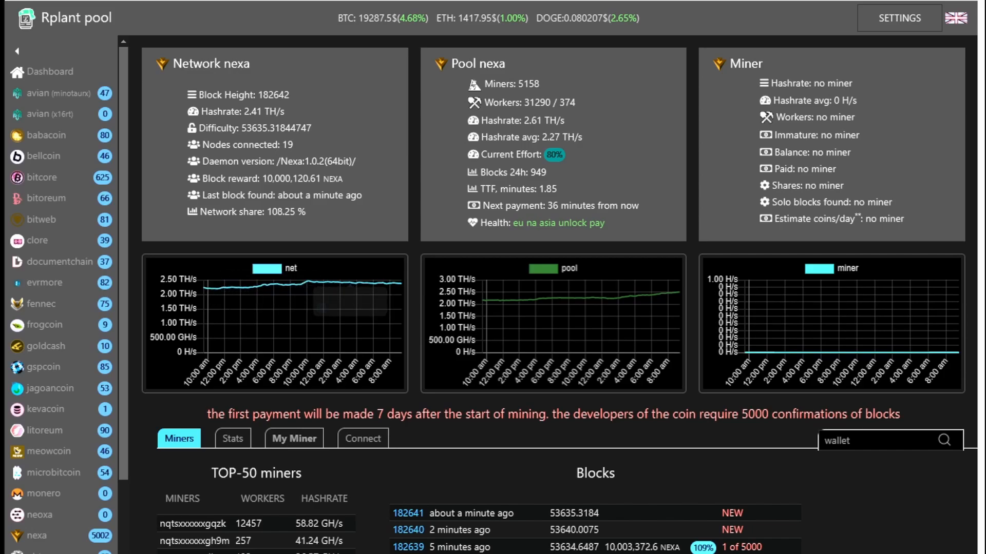
Step: Bring up the rplant Nexa pool's My Miner wallet-address lookup
scroll(down, 3)
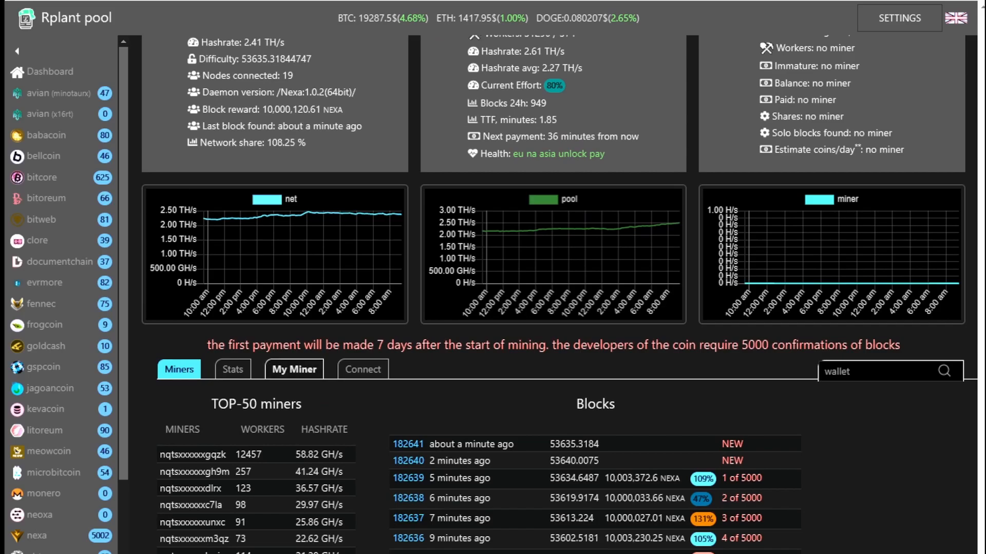
click(294, 368)
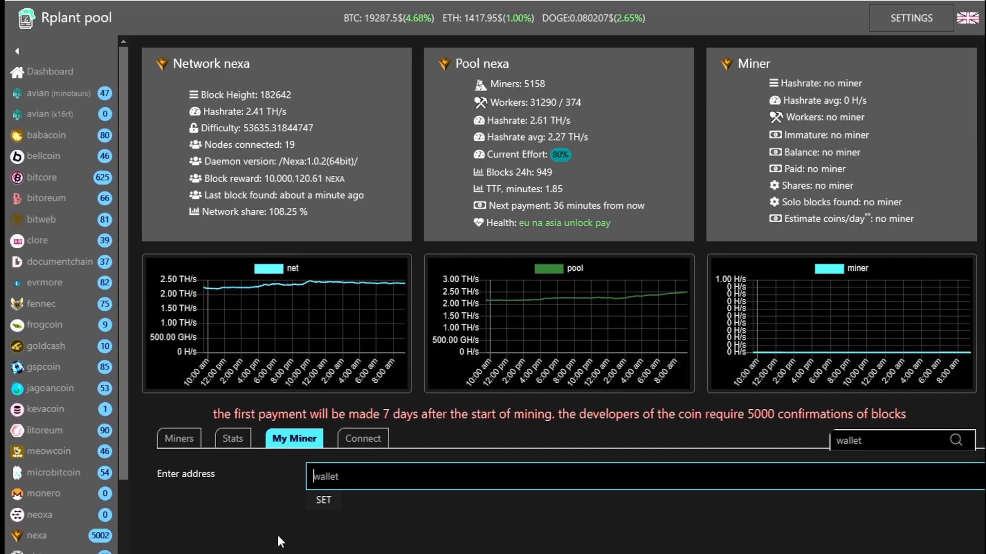
mouse_move(344, 540)
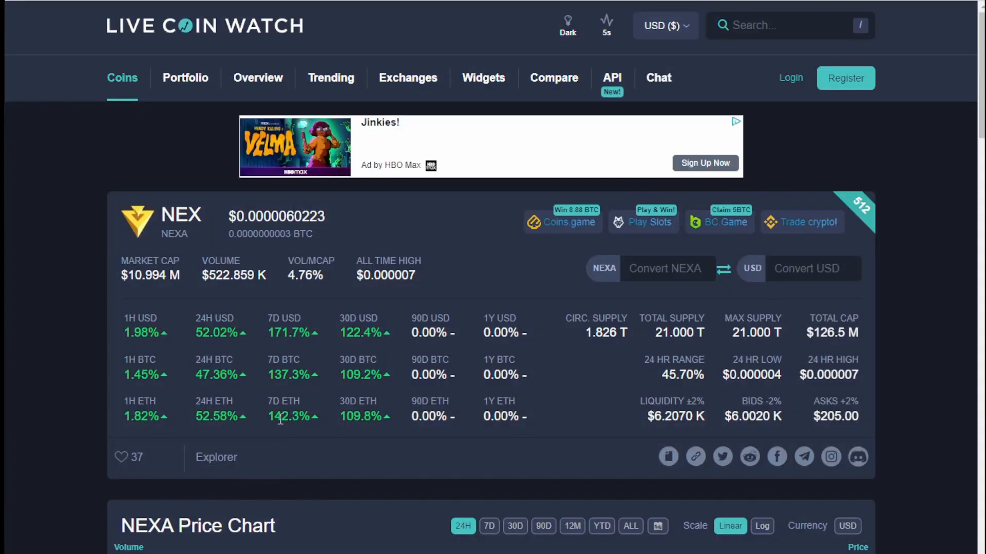
mouse_move(324, 352)
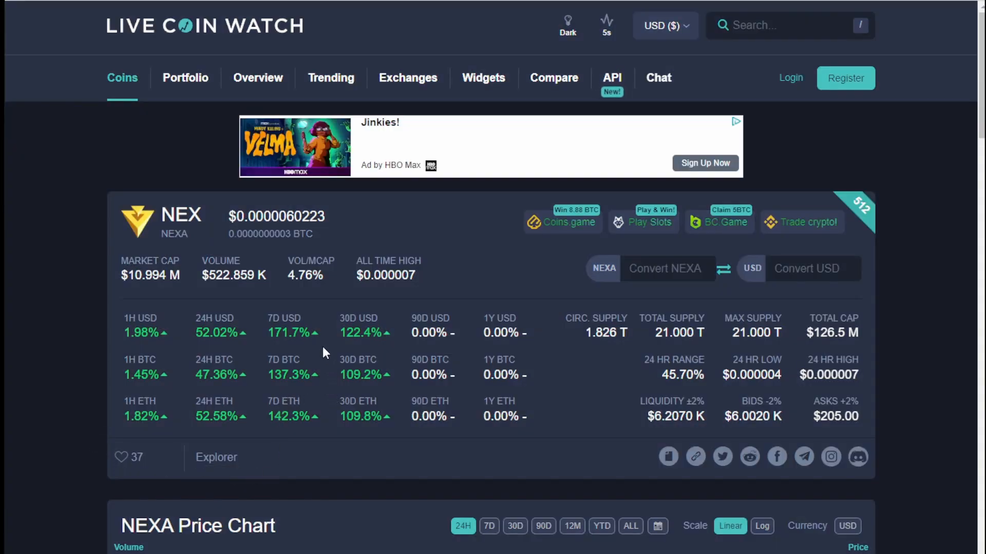